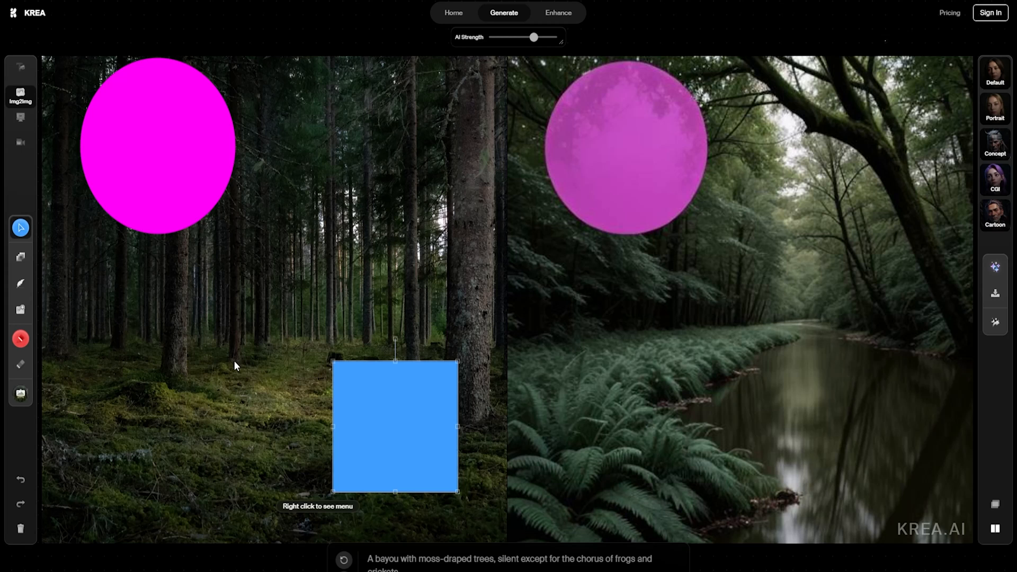
# - Arrange cyan blocks over the forest photo and render the bedroom in CGI style
pyautogui.moveTo(394, 426); pyautogui.dragTo(359, 398)
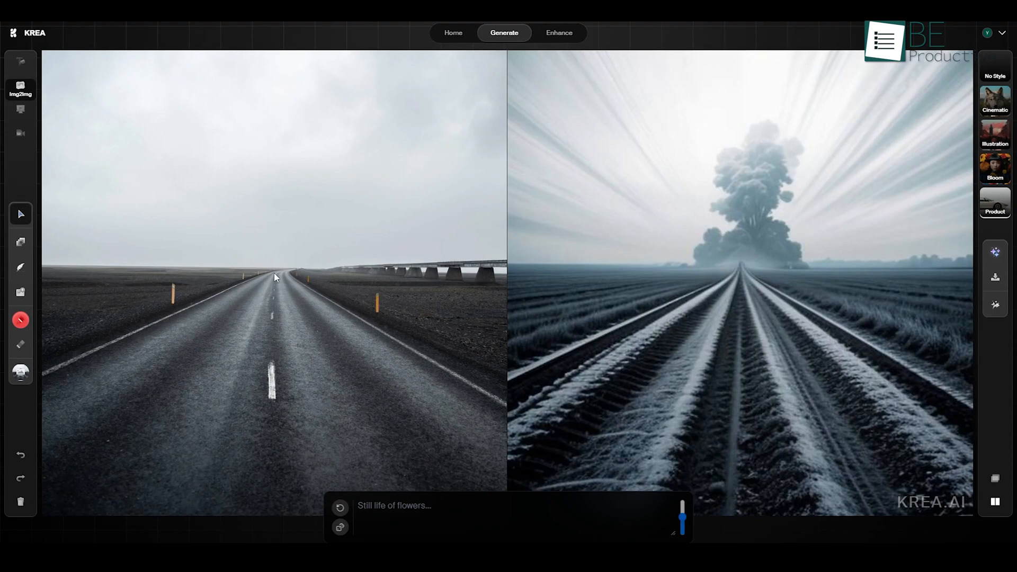
pyautogui.click(20, 319)
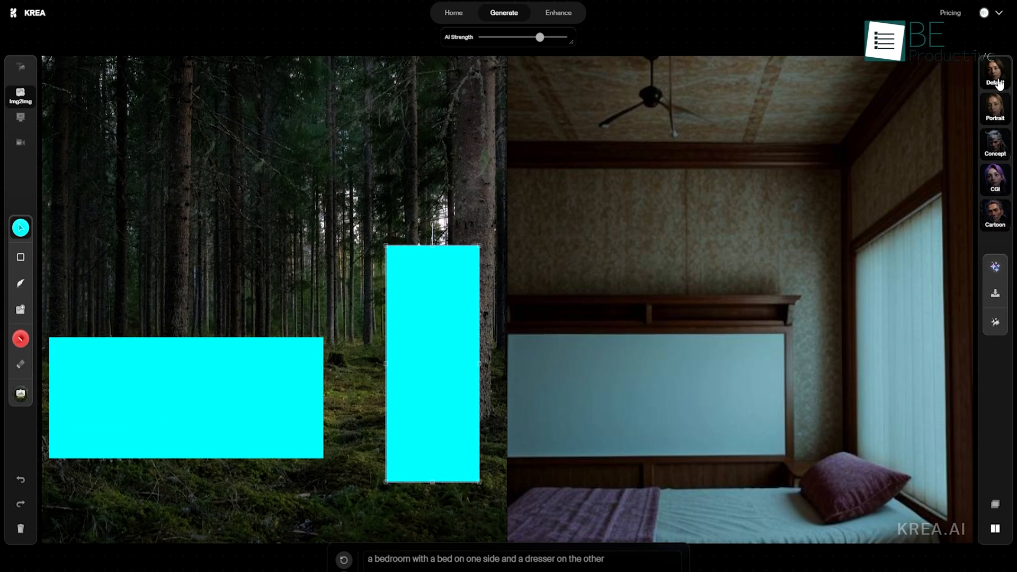
pyautogui.click(994, 180)
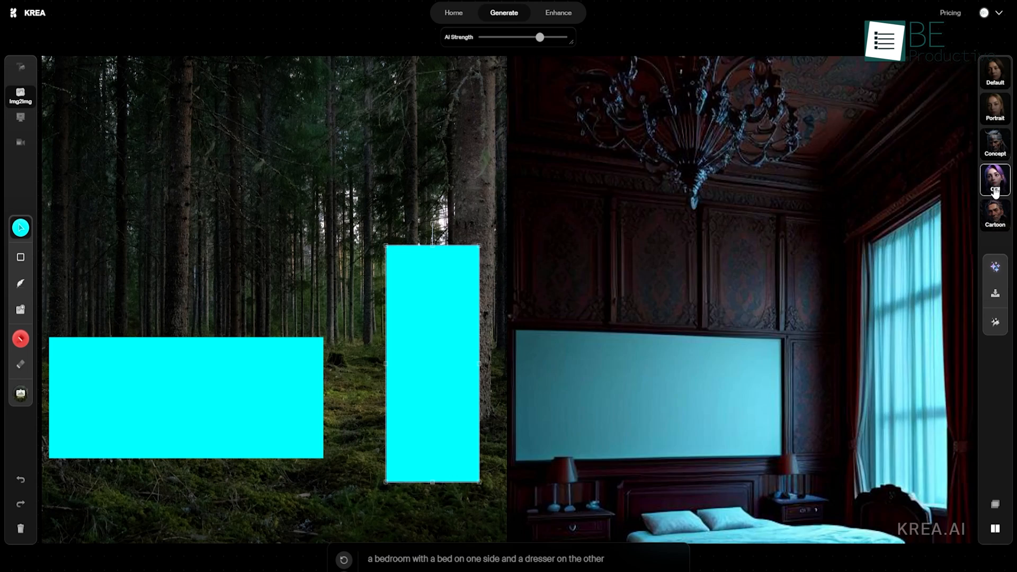
pyautogui.click(993, 70)
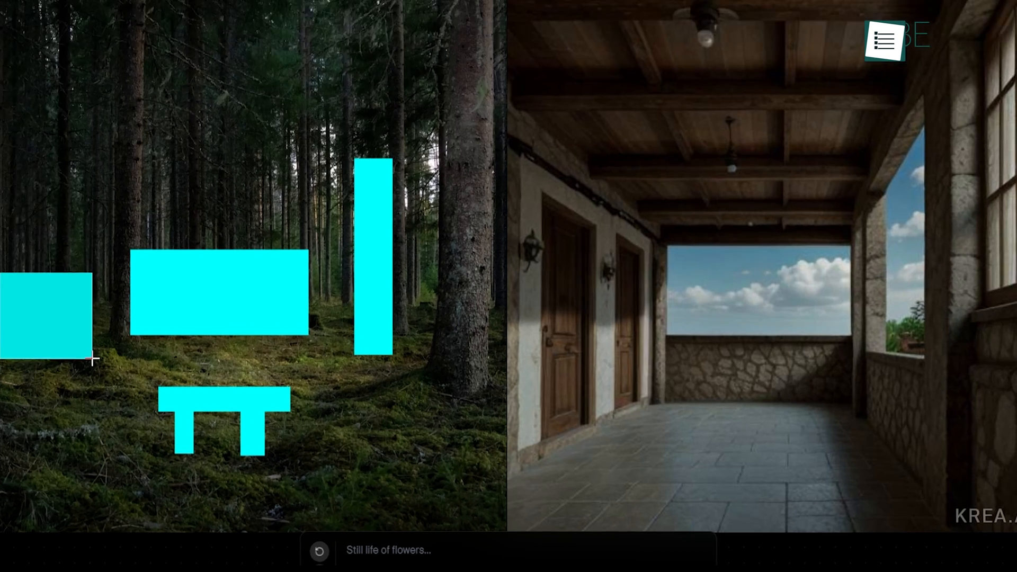
# - Prompt 'a living room with a sofa, armchair, coffee table, and floor lamp' in Cartoon style
pyautogui.write('a living room with a sofa, armchair, coffee table, and floor lamp')
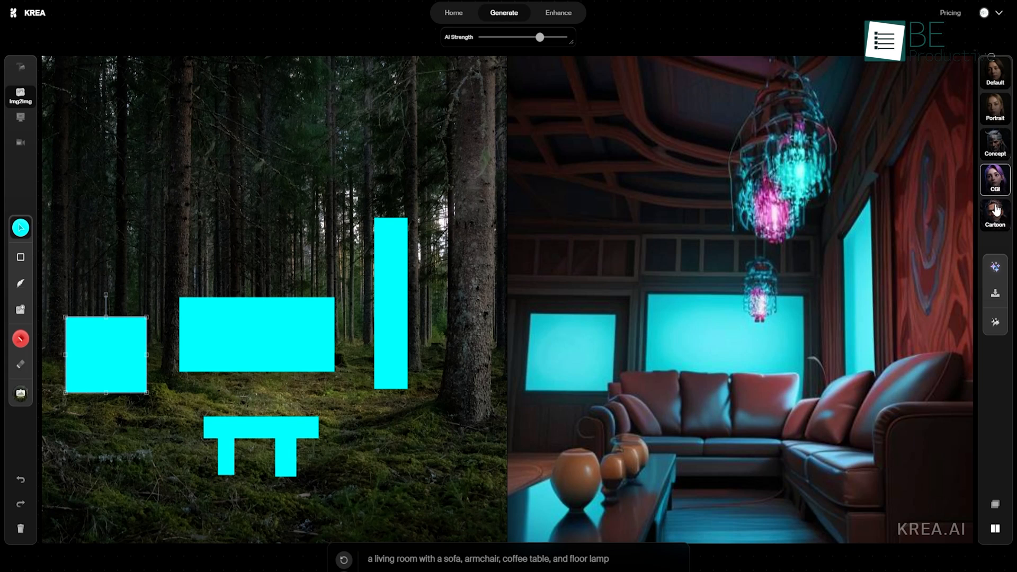
pyautogui.click(994, 216)
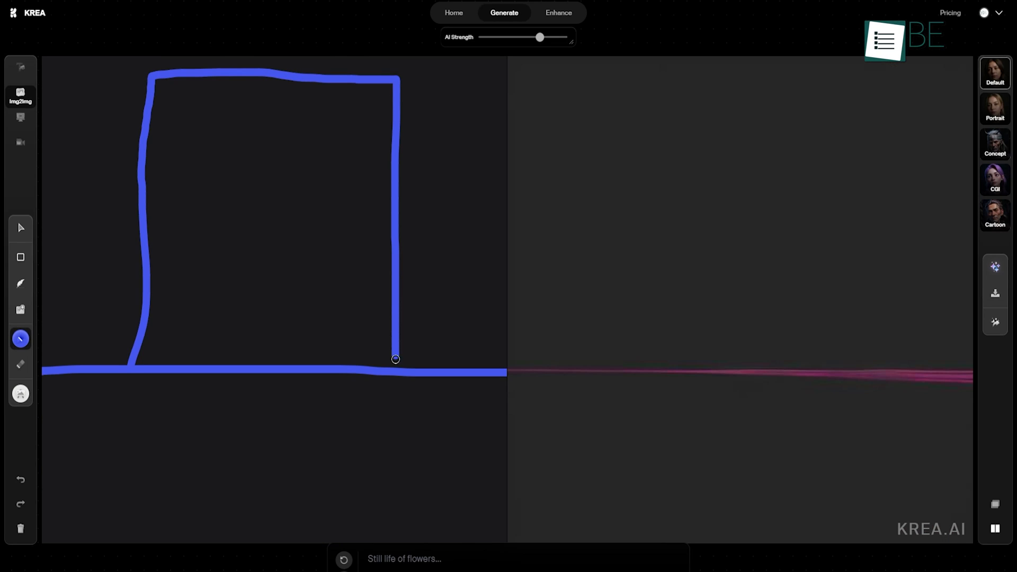
# - Change the sketch prompt to 'A hut in jungle' and apply the Concept style
pyautogui.write('A building in sea')
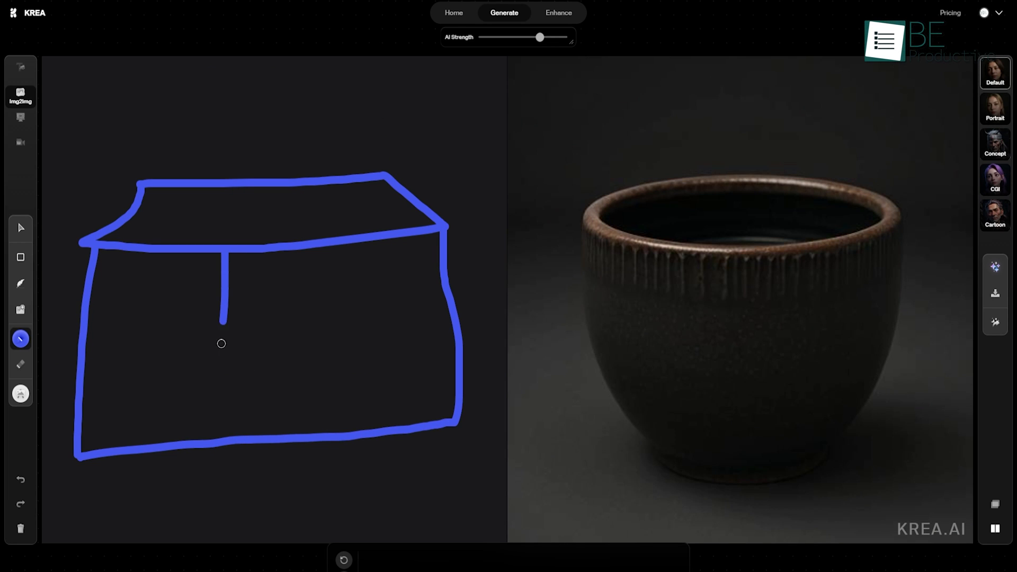
pyautogui.write('A hut in jungle')
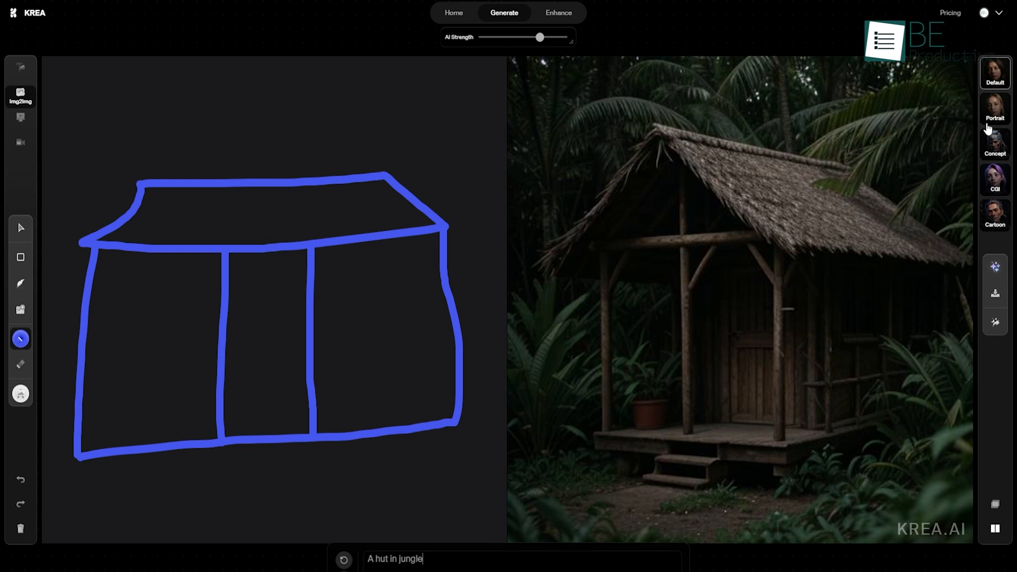
pyautogui.click(994, 144)
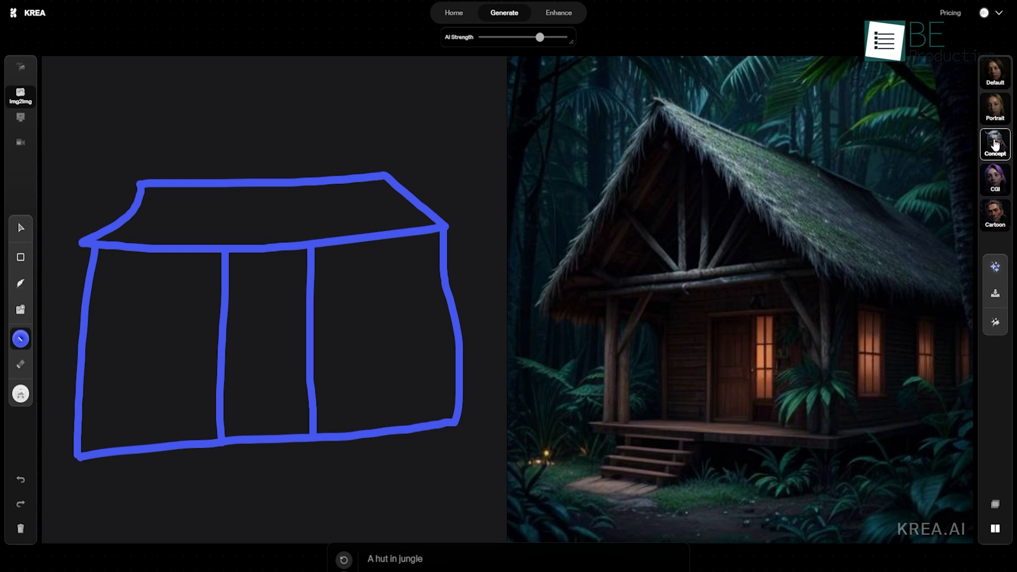
pyautogui.click(994, 216)
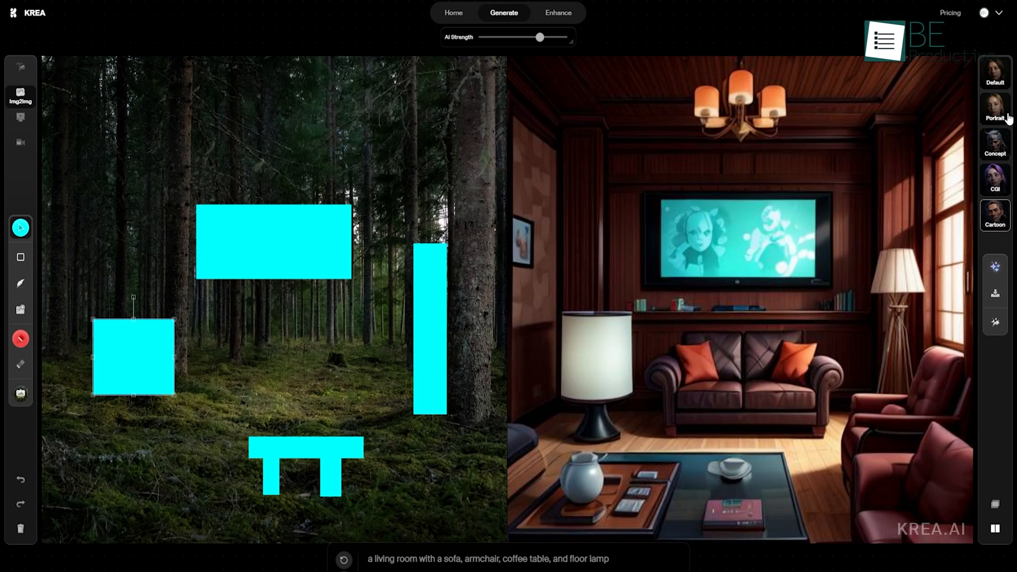
# - Import the 3D interior sketch, enter the interior prompt, and generate a variation
pyautogui.click(993, 104)
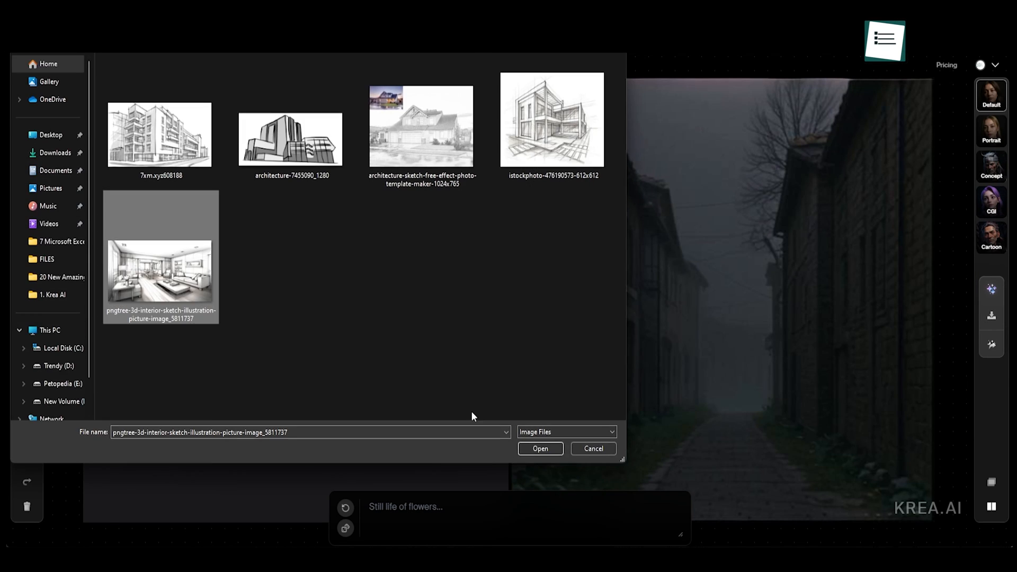
pyautogui.click(539, 448)
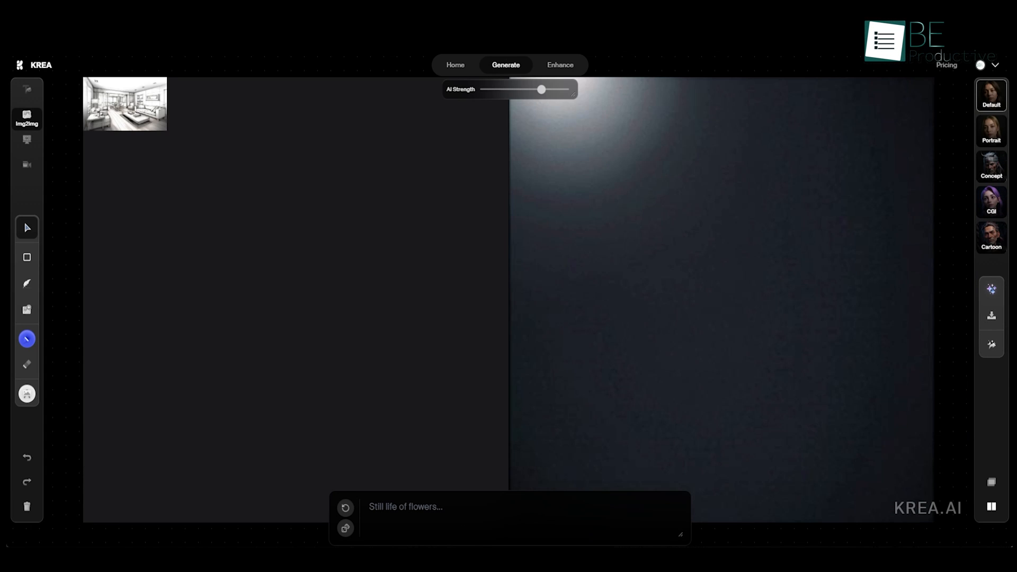
pyautogui.write('Interior moody, intimate lighting')
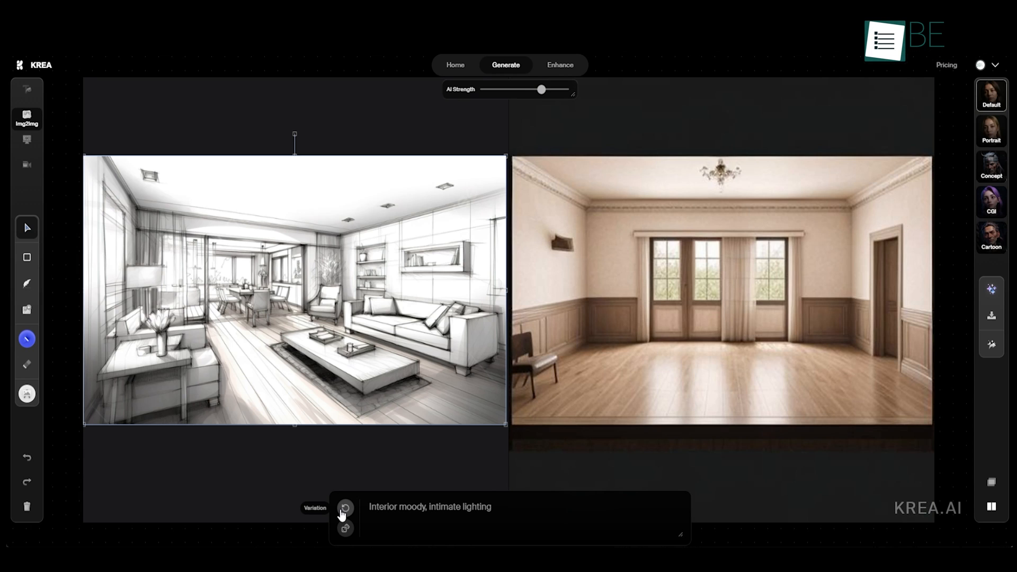
pyautogui.click(344, 510)
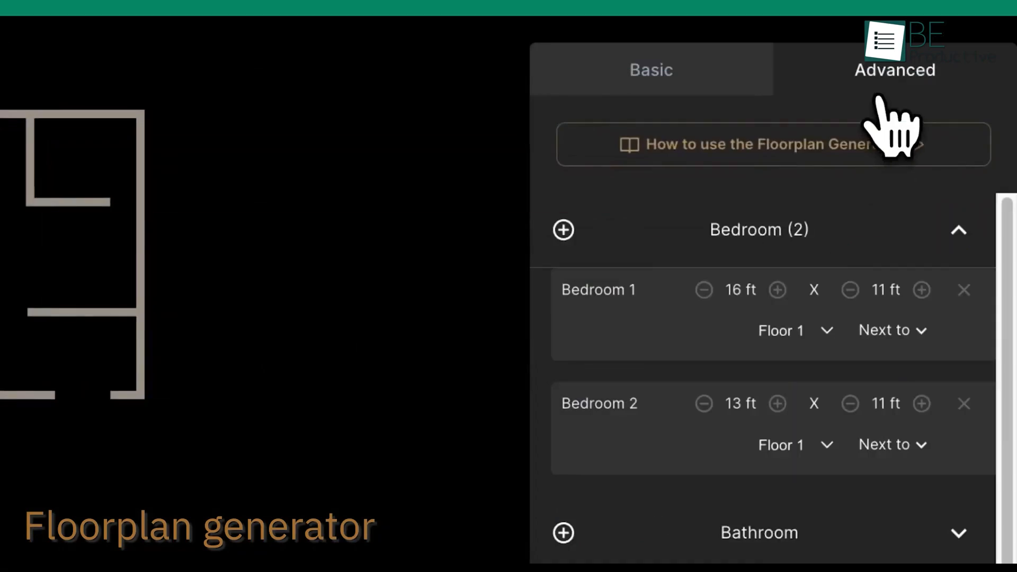
# - Start the 42 Maple Street project with the Residential plan generator
pyautogui.scroll(-3)
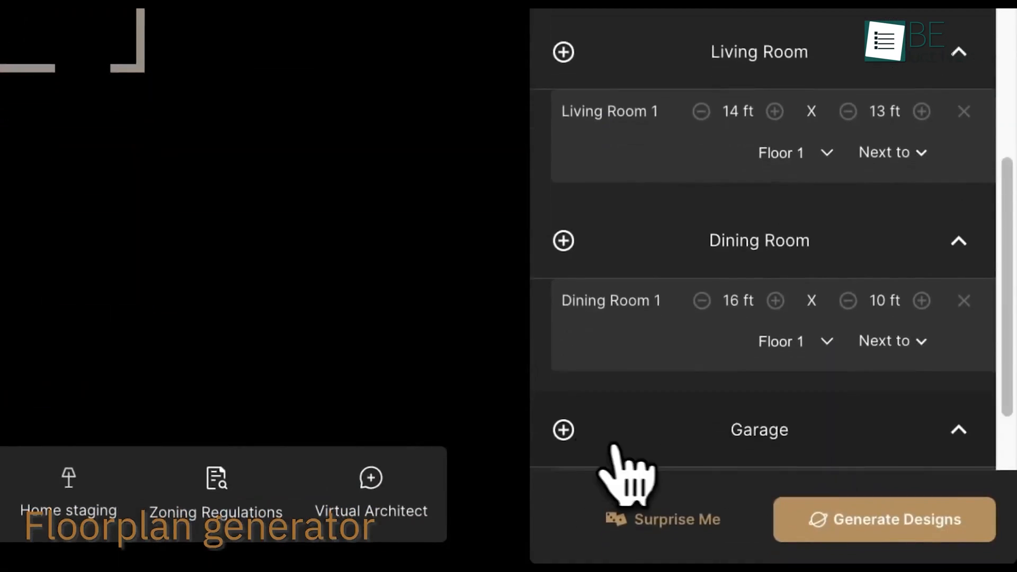
pyautogui.click(883, 519)
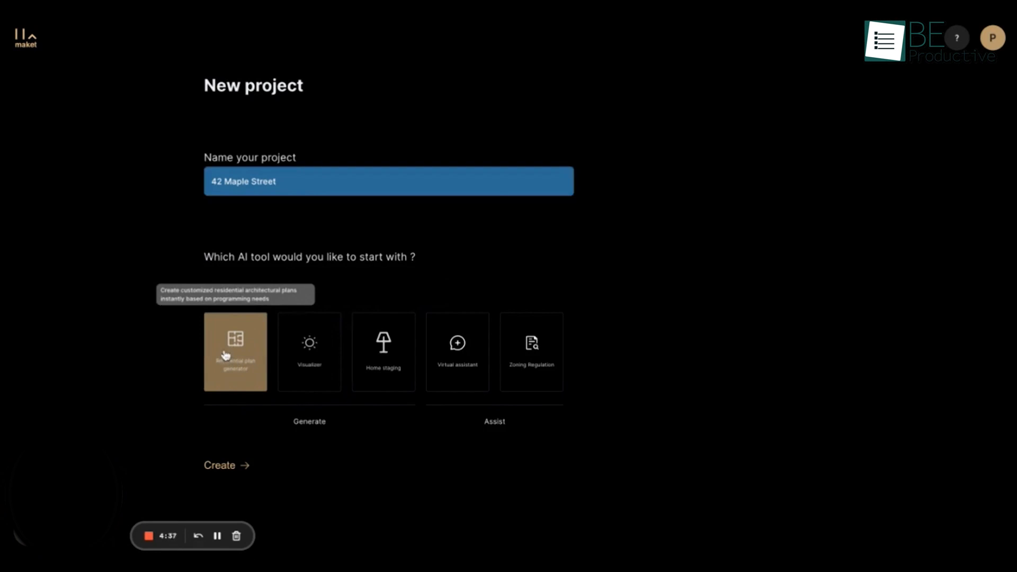
pyautogui.click(219, 465)
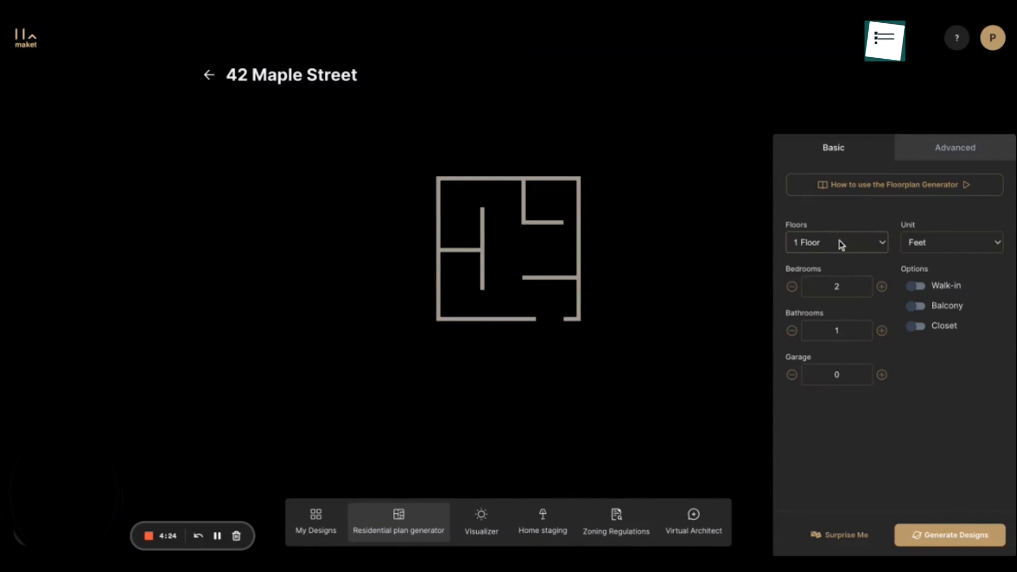
# - Generate floor plans from the room settings and switch to the Visualizer
pyautogui.click(953, 147)
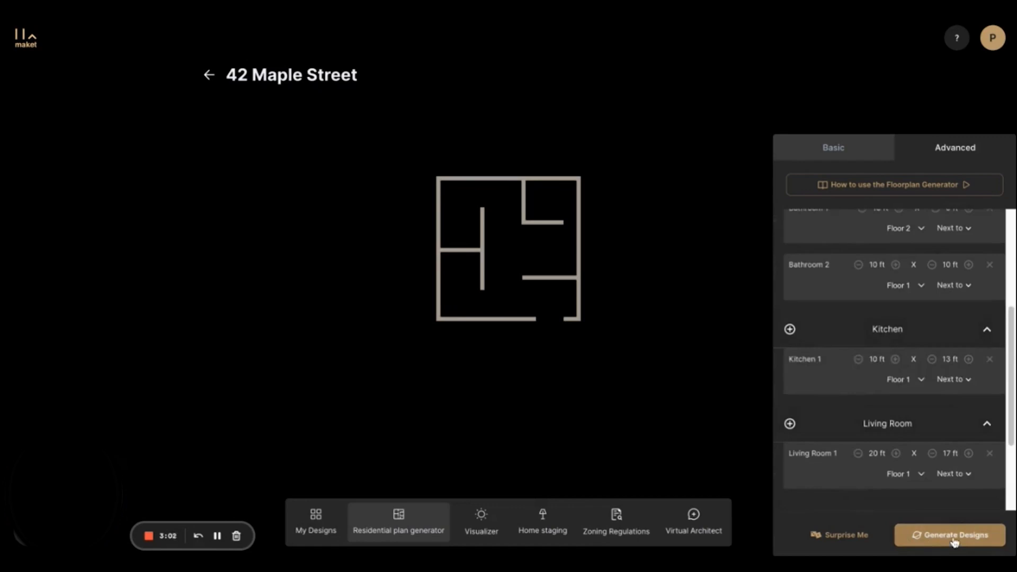
pyautogui.click(948, 534)
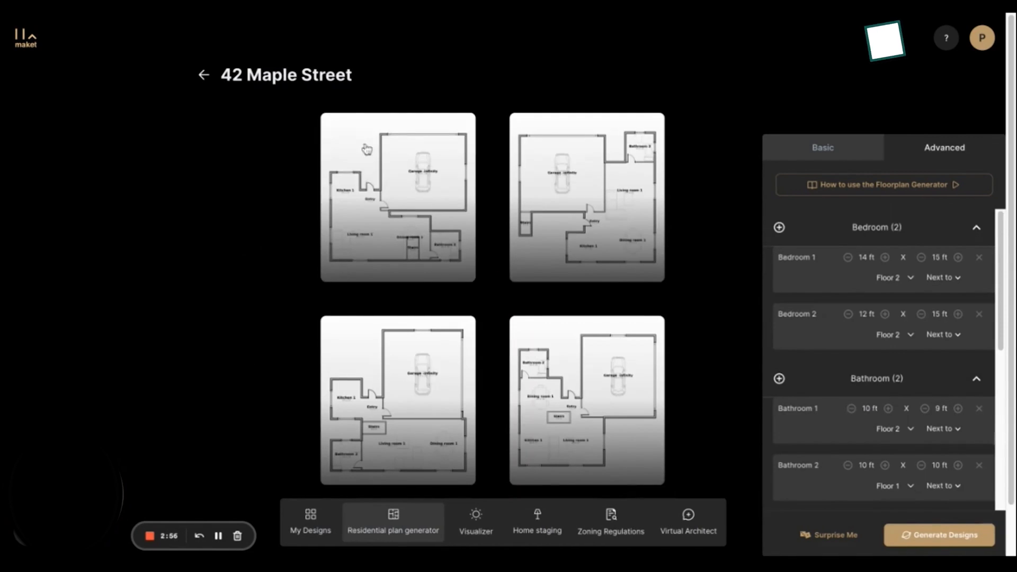
pyautogui.click(475, 521)
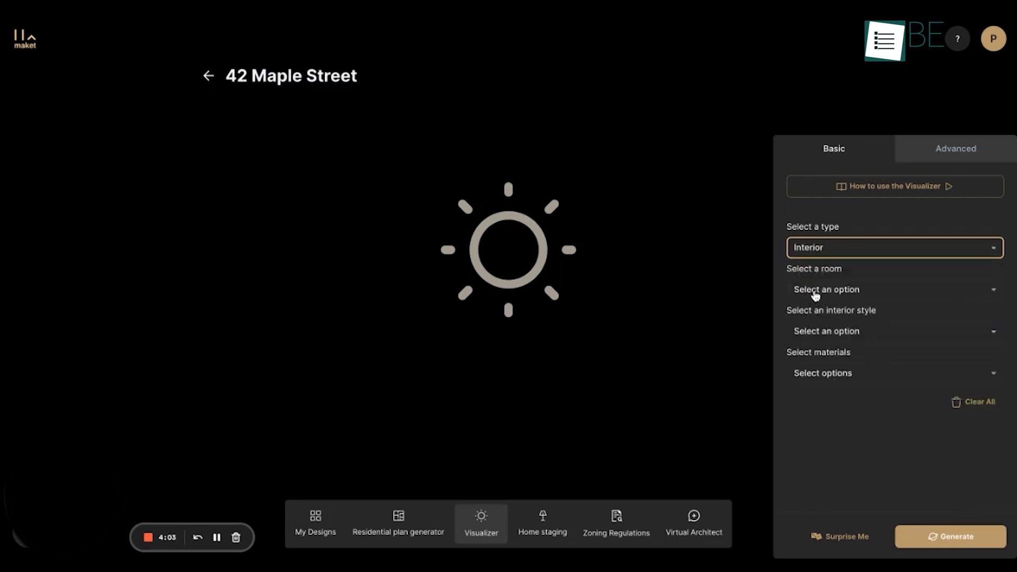
# - Visualize a Kitchen and save the enlarged render to my designs as 'Project 1'
pyautogui.click(891, 289)
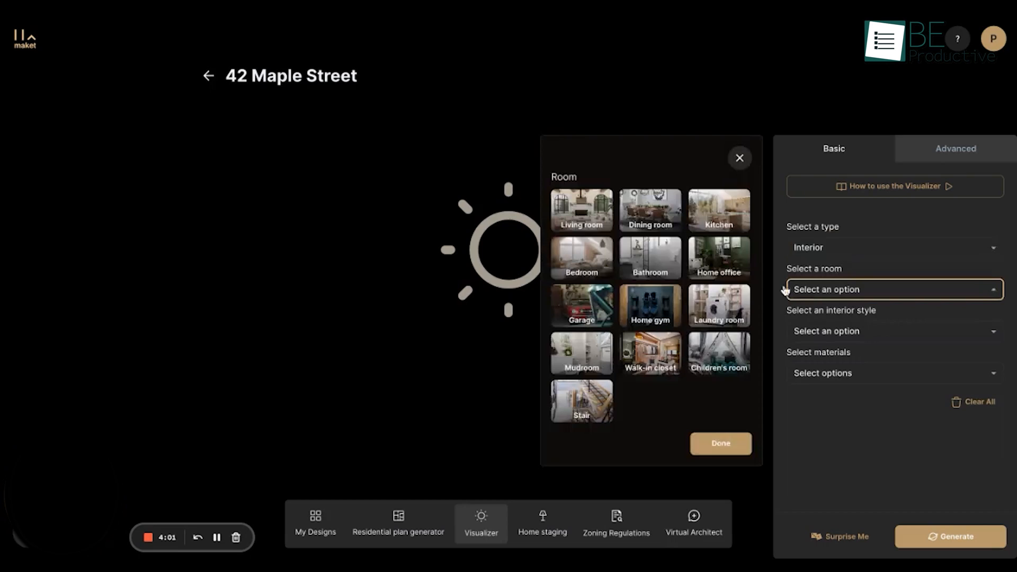
pyautogui.click(581, 209)
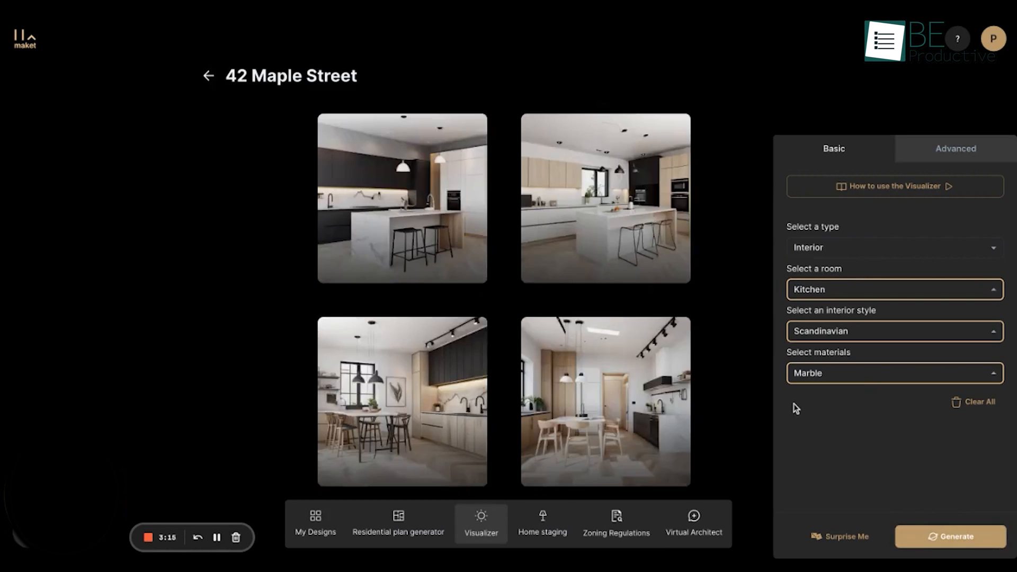
pyautogui.moveTo(394, 196)
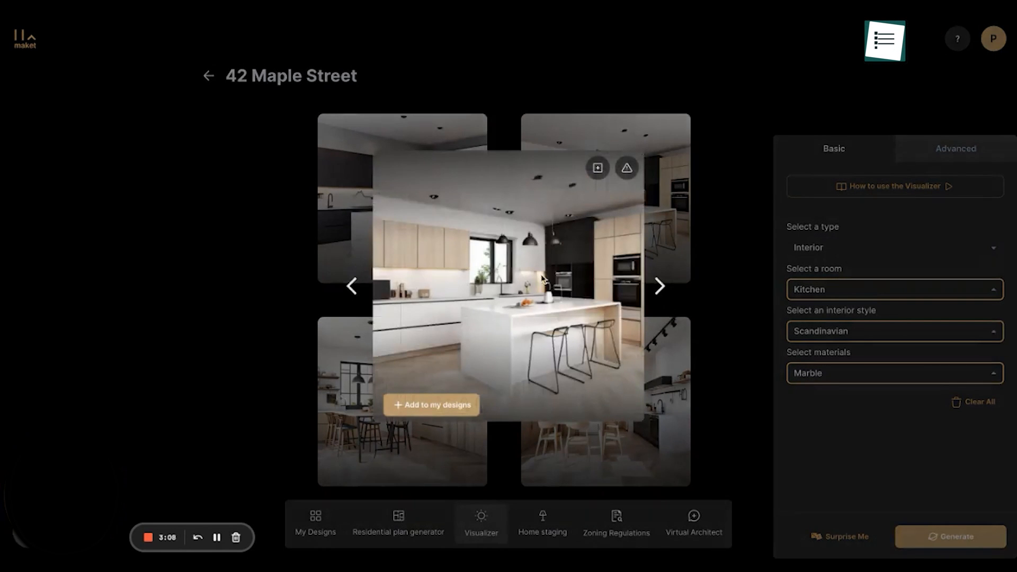
pyautogui.click(430, 404)
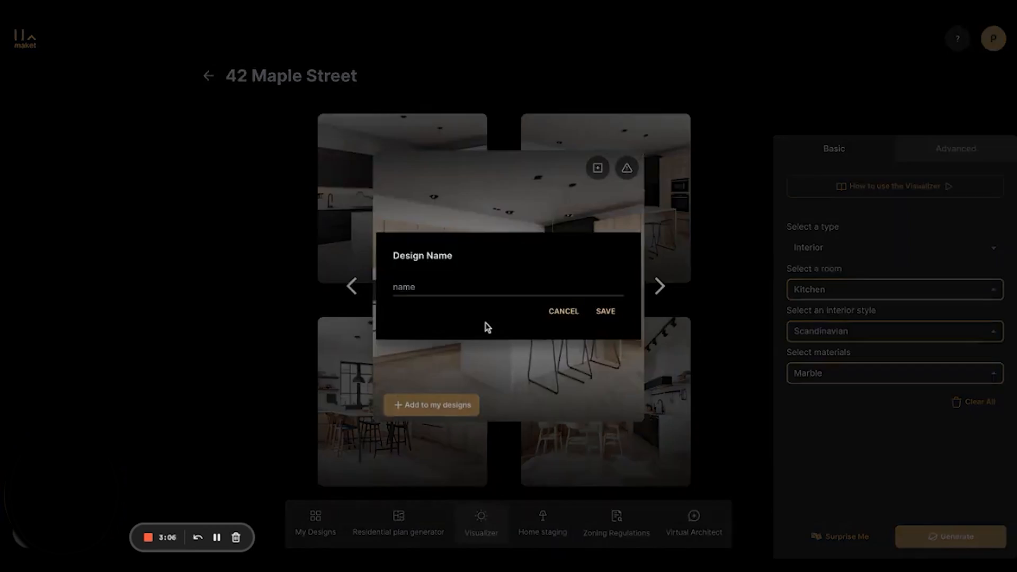
pyautogui.write('Project 1')
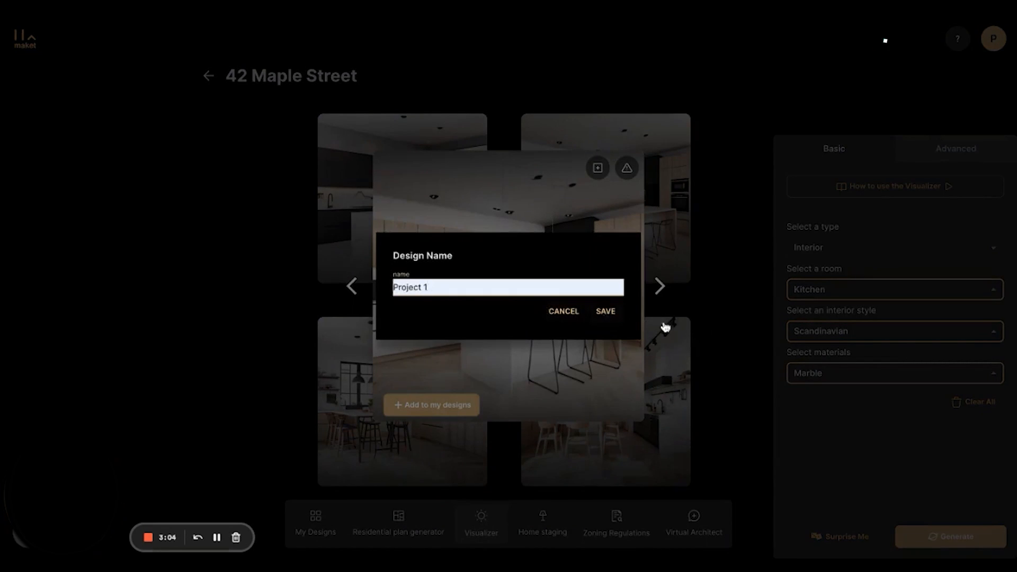
pyautogui.click(604, 311)
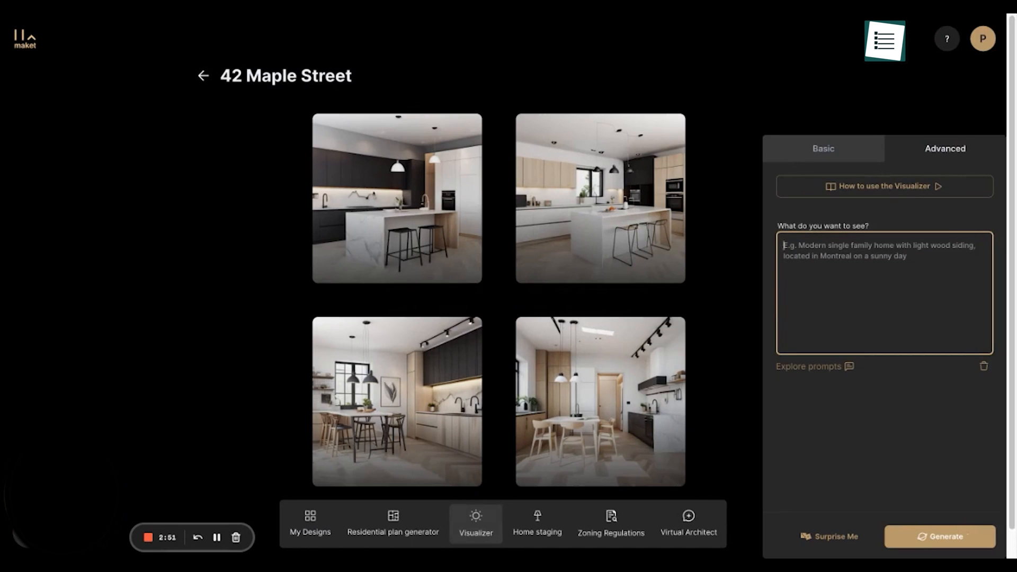
# - Generate renders for 'Industrial chic home exterior with metal siding with oversized windows and mood light'
pyautogui.write('Industrial chic home exterior with metal siding with oversized windows and mood lighting')
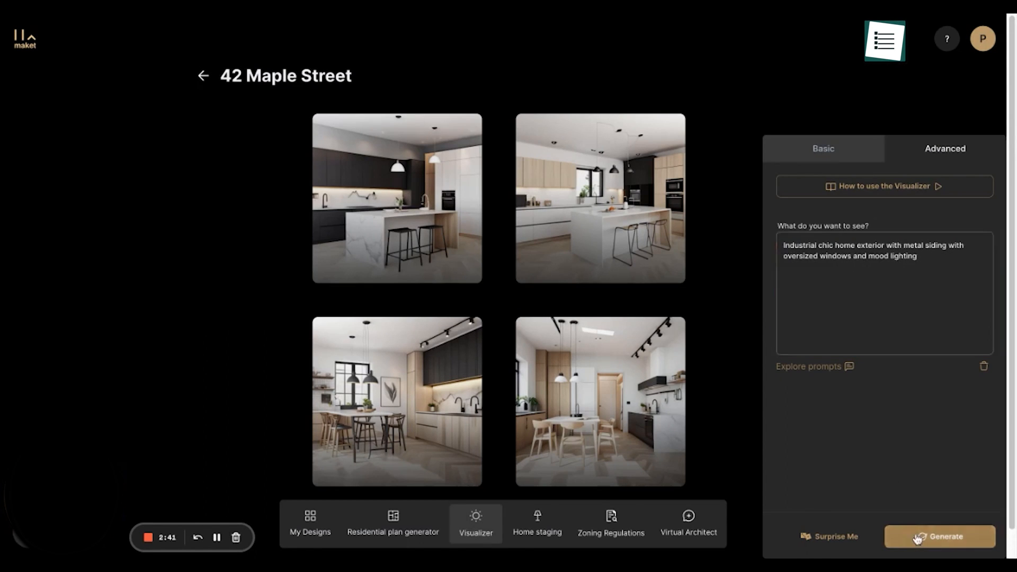
pyautogui.click(940, 536)
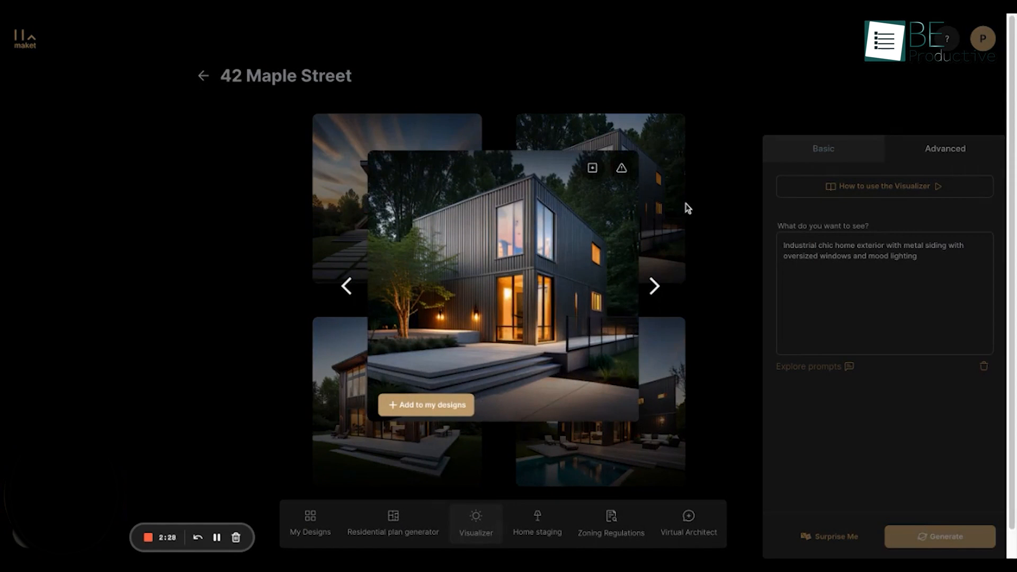
# - Browse to the pool render and add it to my designs named 'Project 1'
pyautogui.click(653, 286)
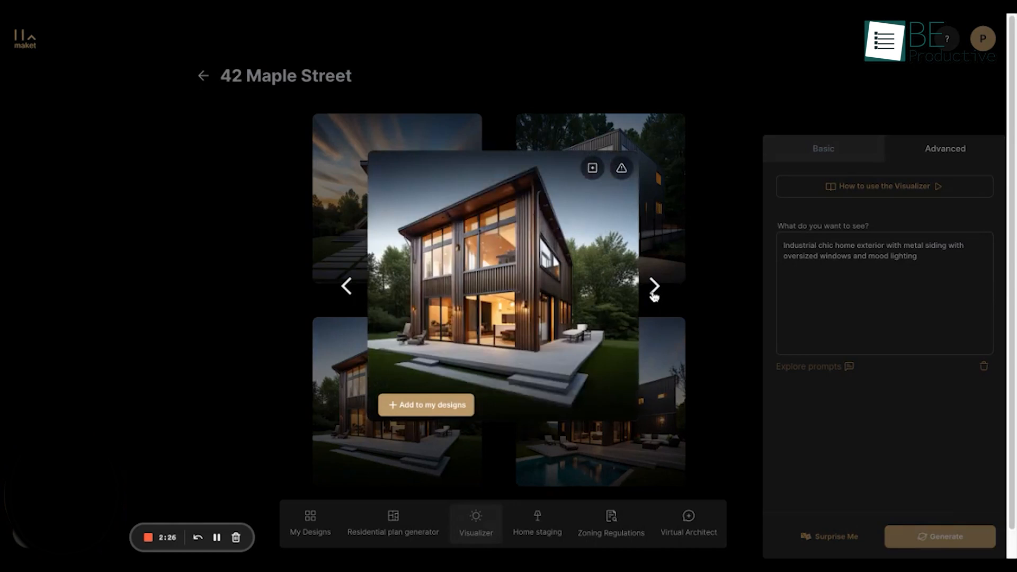
pyautogui.click(426, 405)
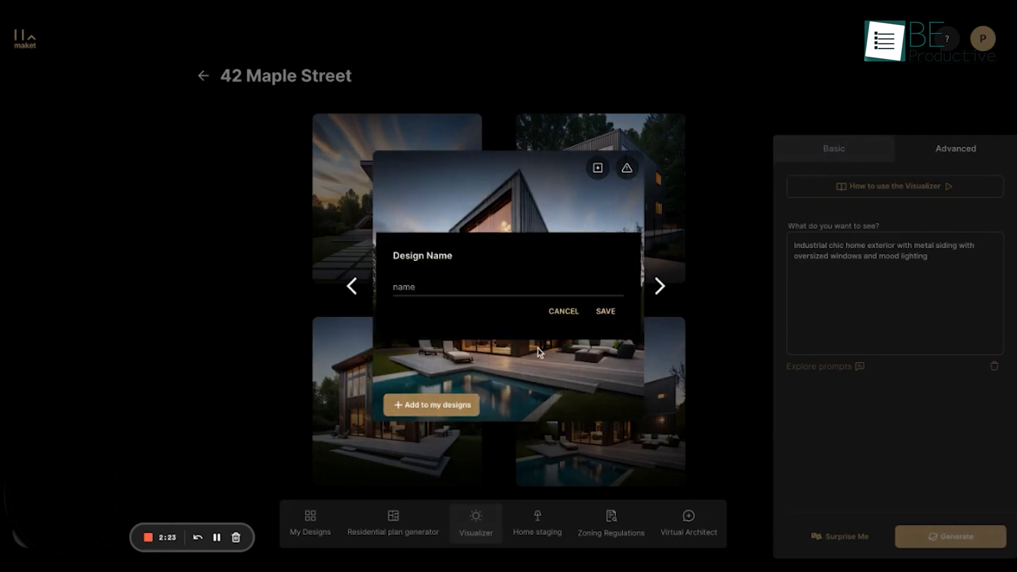
pyautogui.write('Project 1')
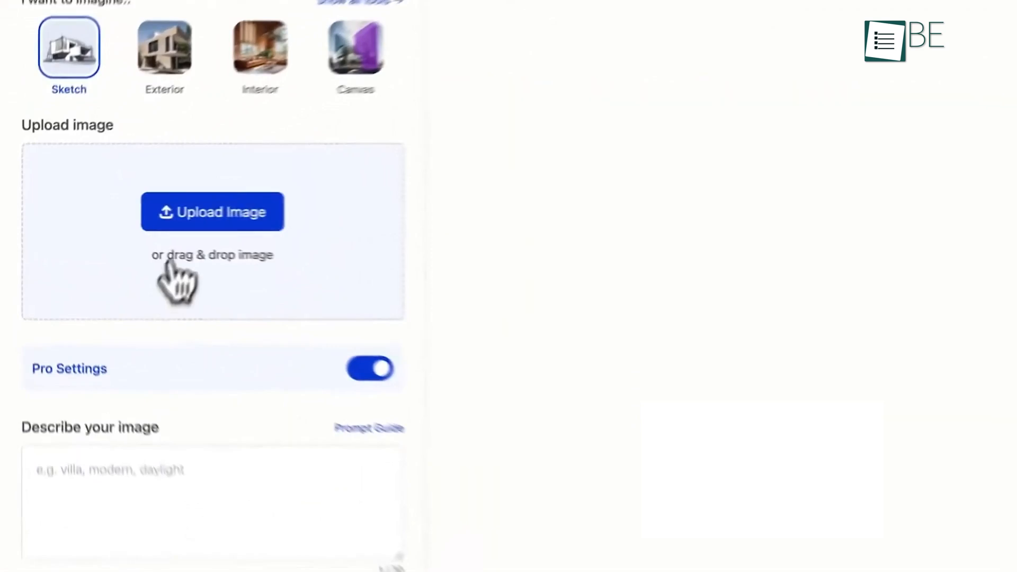
# - Render the uploaded house sketch with prompt 'villa, modern' and negative prompt 'pool'
pyautogui.click(212, 211)
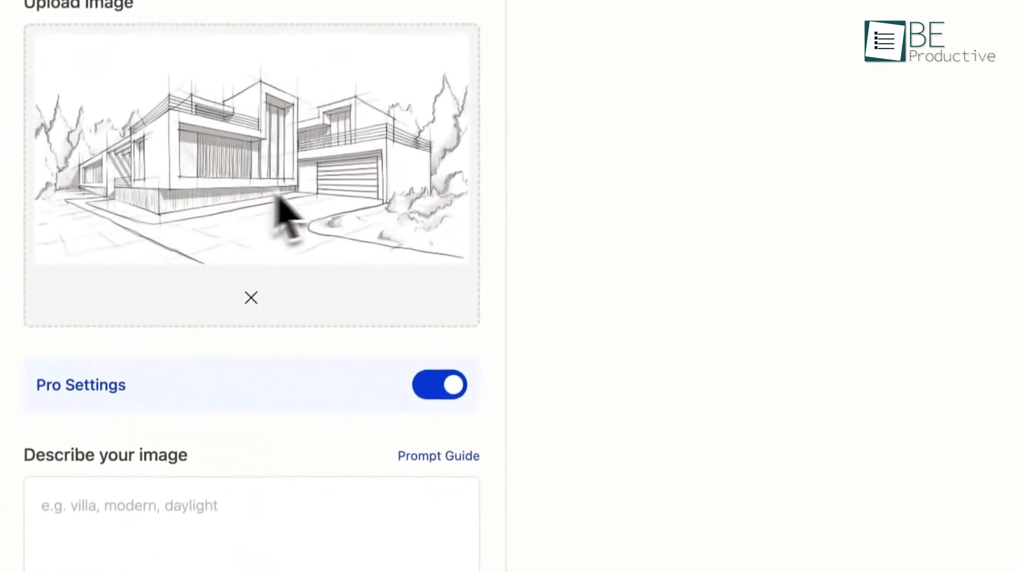
pyautogui.write('villa, modern, daylight')
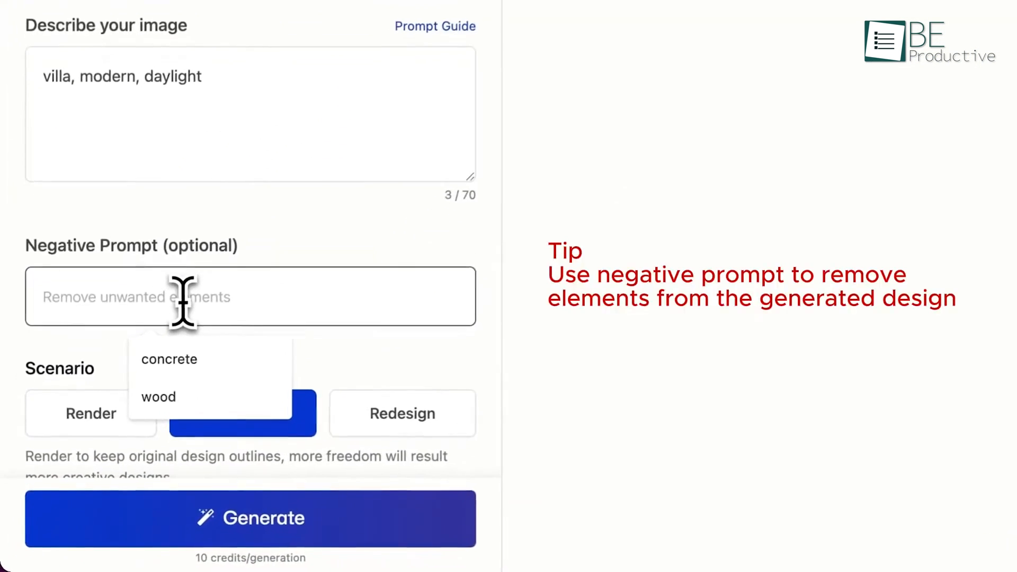
pyautogui.write('pool')
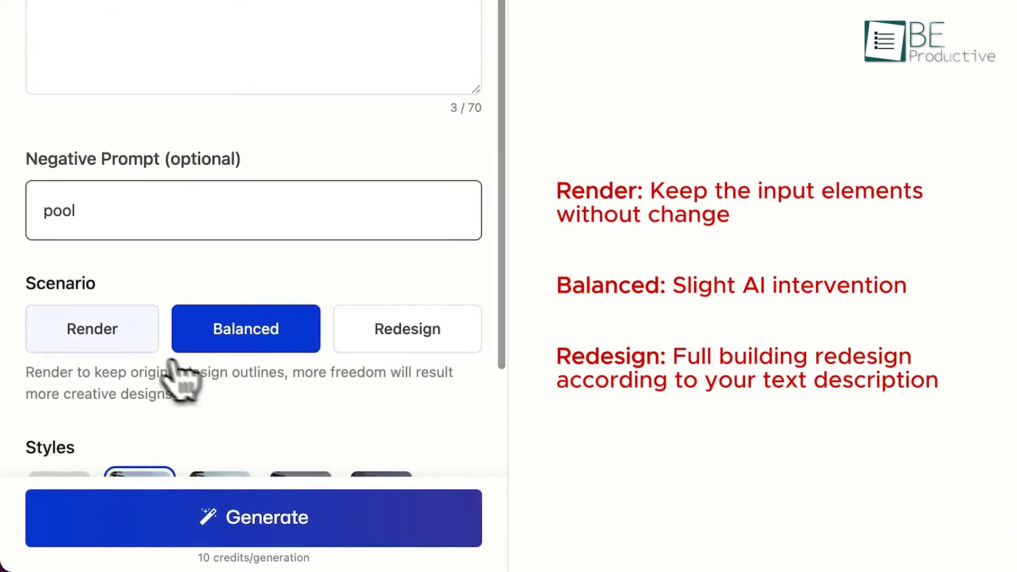
pyautogui.click(407, 329)
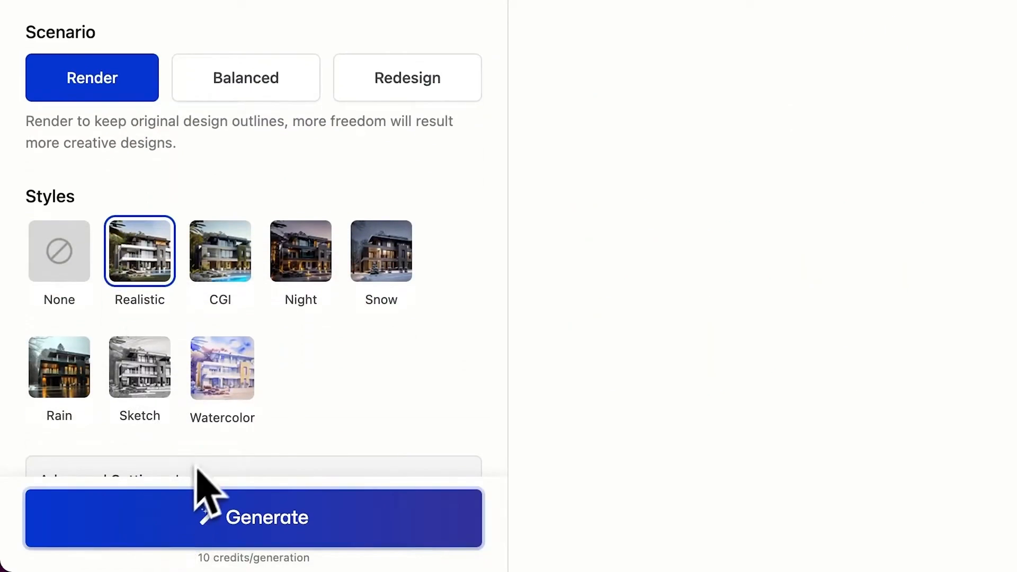
pyautogui.click(253, 517)
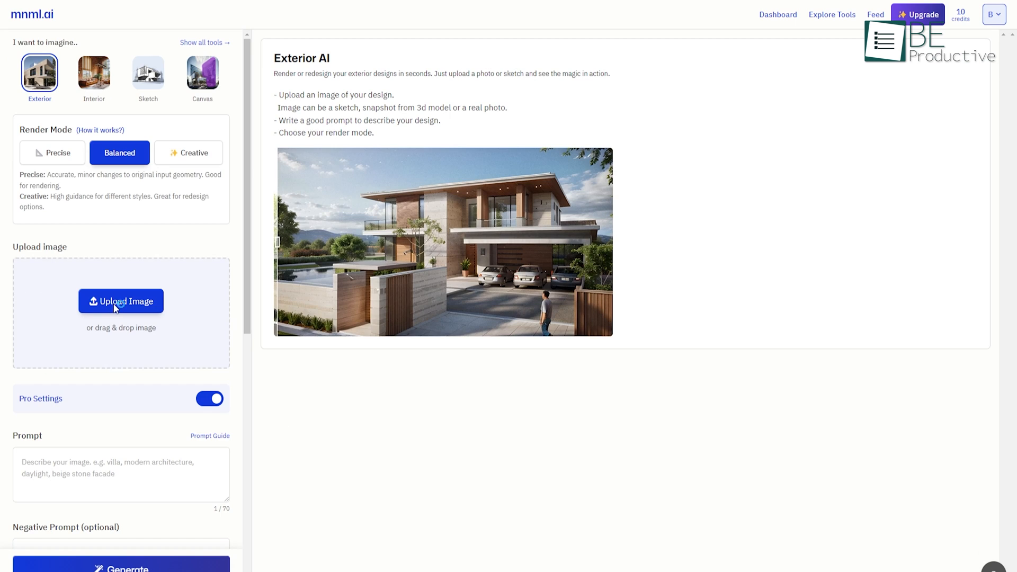
# - Upload the Contemporary Mountain Retreat photo to Exterior AI and generate the render
pyautogui.click(121, 301)
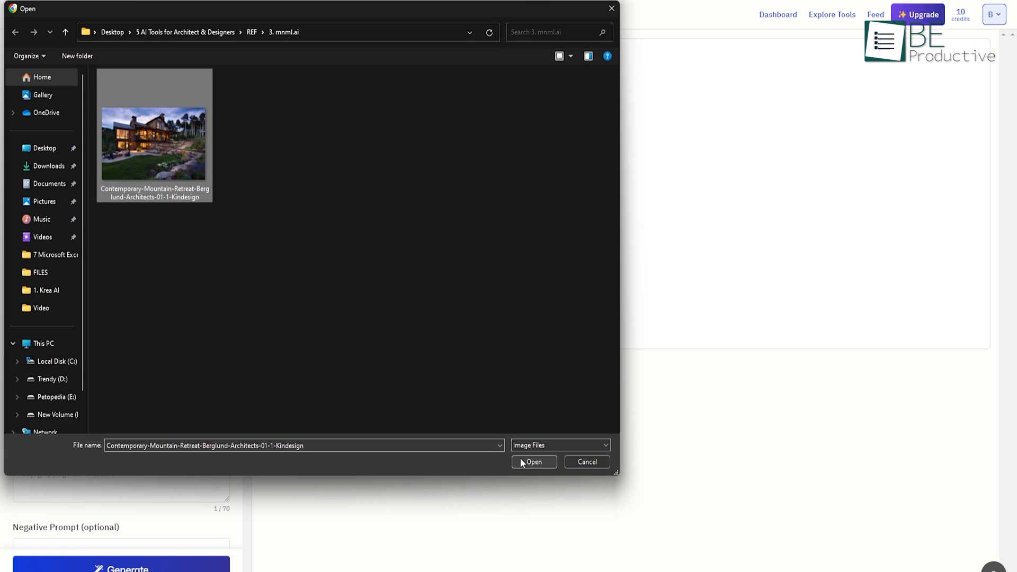
pyautogui.click(534, 462)
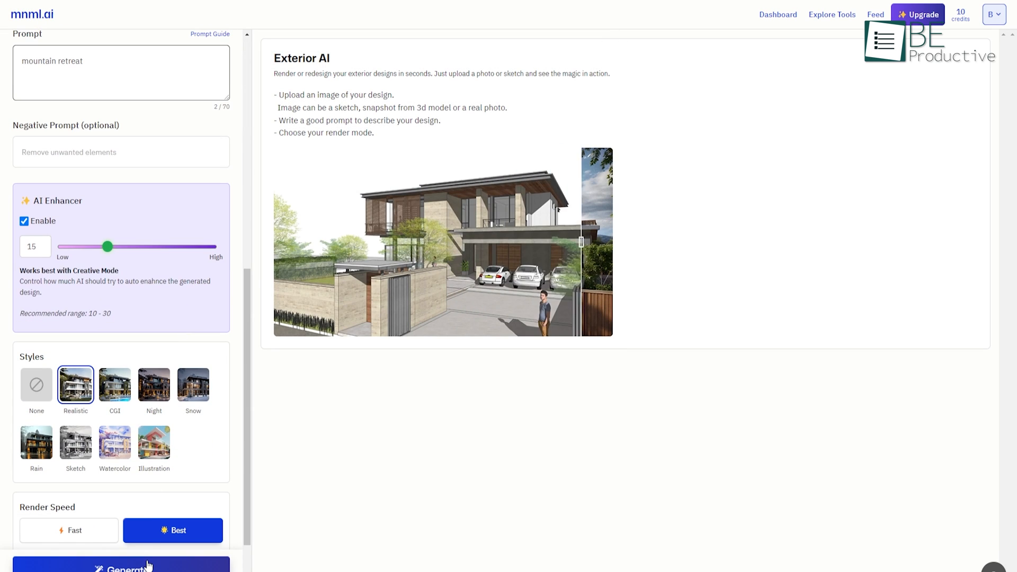
pyautogui.click(121, 567)
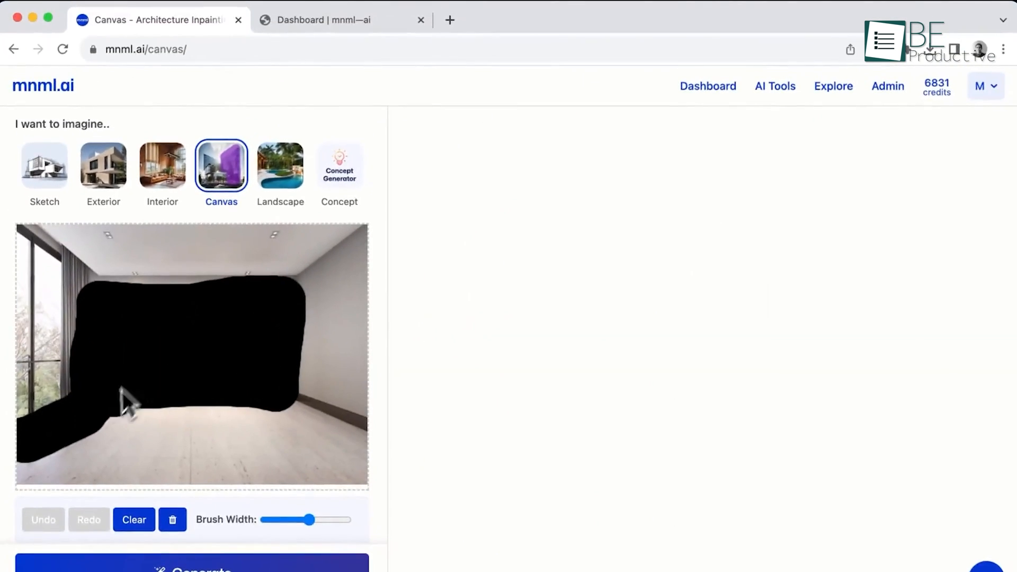
# - Mask the middle of the empty room and generate the art deco living room
pyautogui.moveTo(123, 402); pyautogui.dragTo(340, 431)
pyautogui.write('living room, art deco interior')
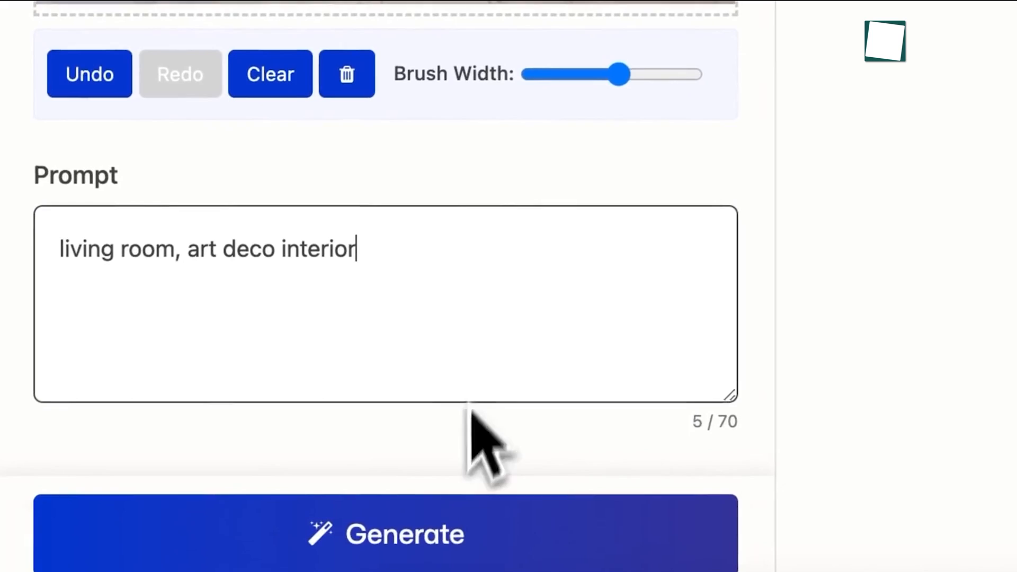
pyautogui.click(385, 531)
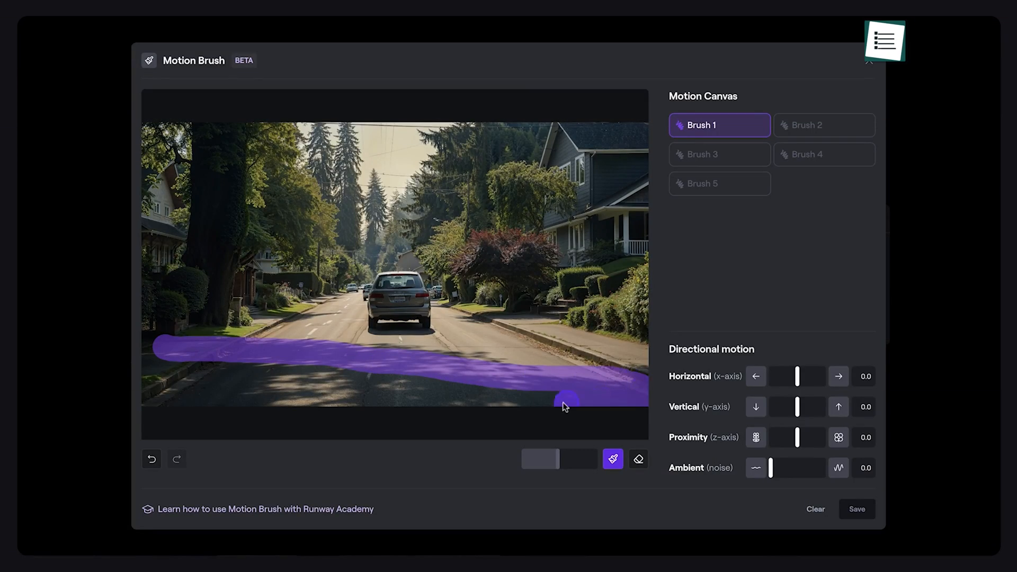
# - Add a second Ambient motion brush for the trees and generate the 4-second street video
pyautogui.click(824, 125)
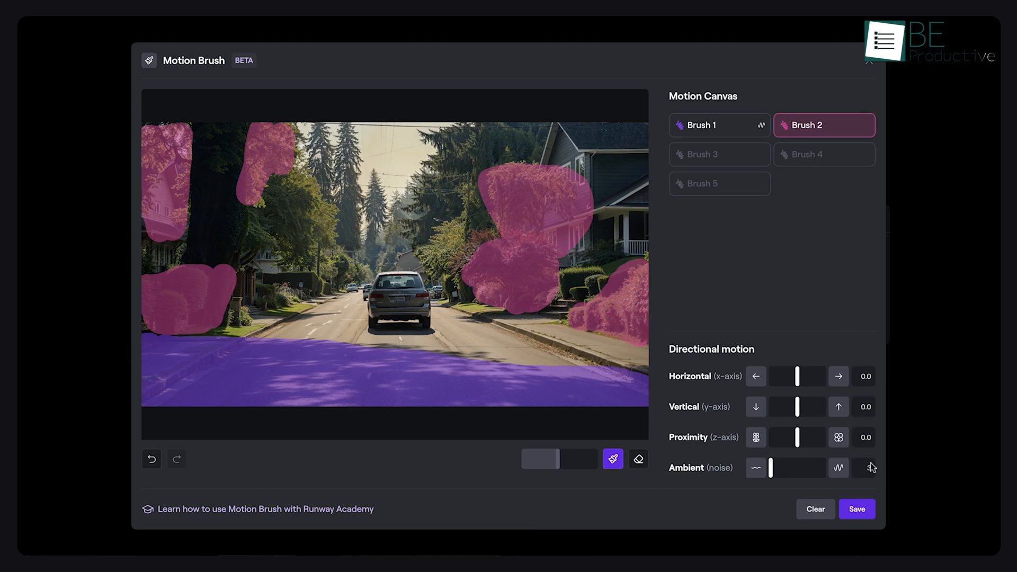
pyautogui.click(718, 154)
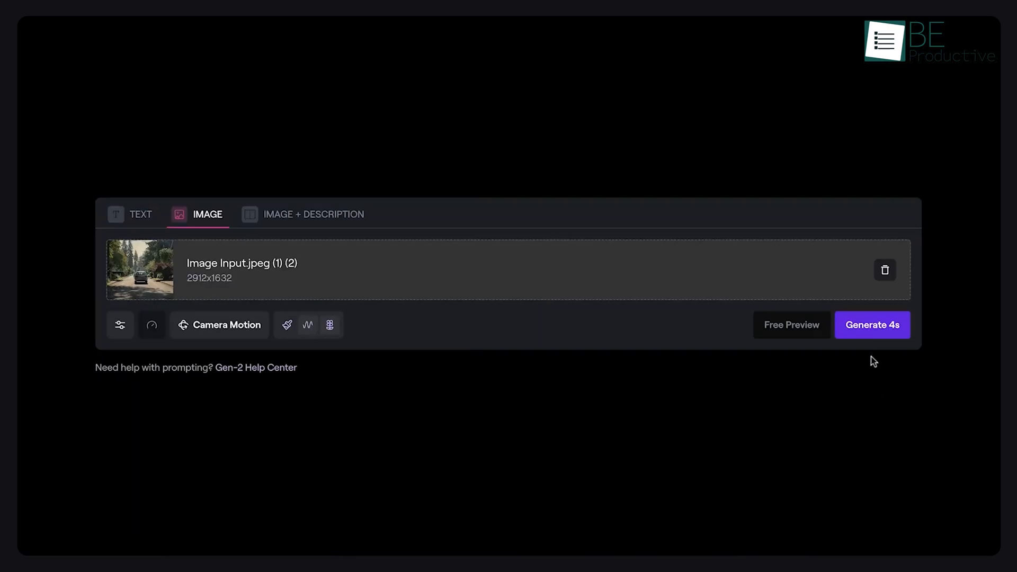
pyautogui.click(872, 324)
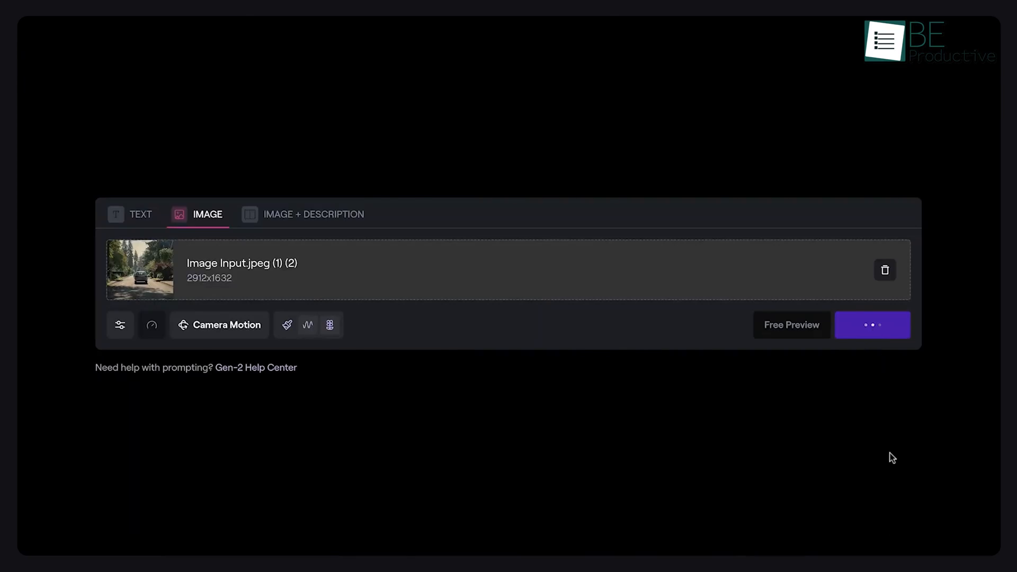
pyautogui.click(872, 324)
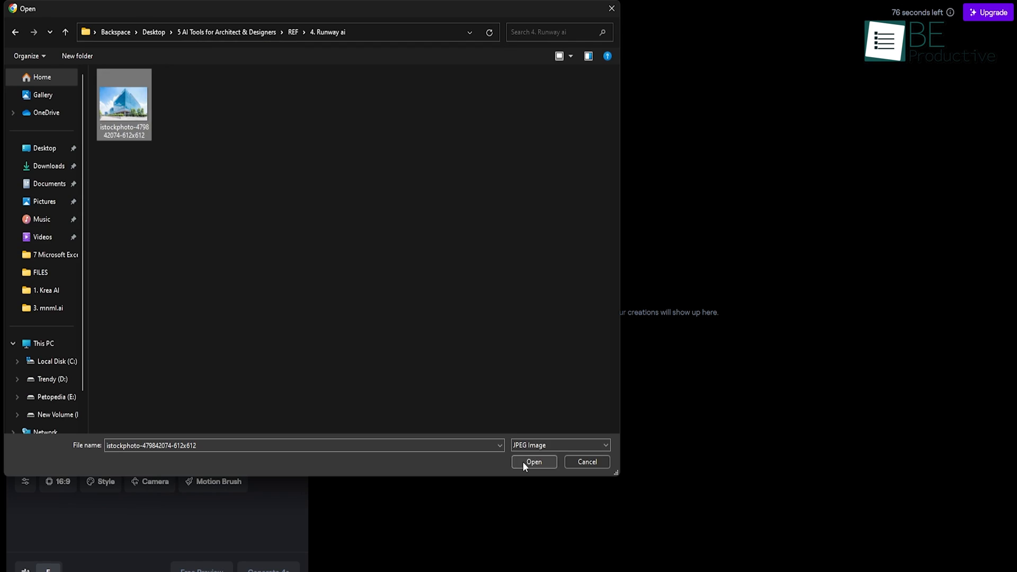
# - Upload the istockphoto glass building image and describe it as 'a large glass office building'
pyautogui.click(534, 462)
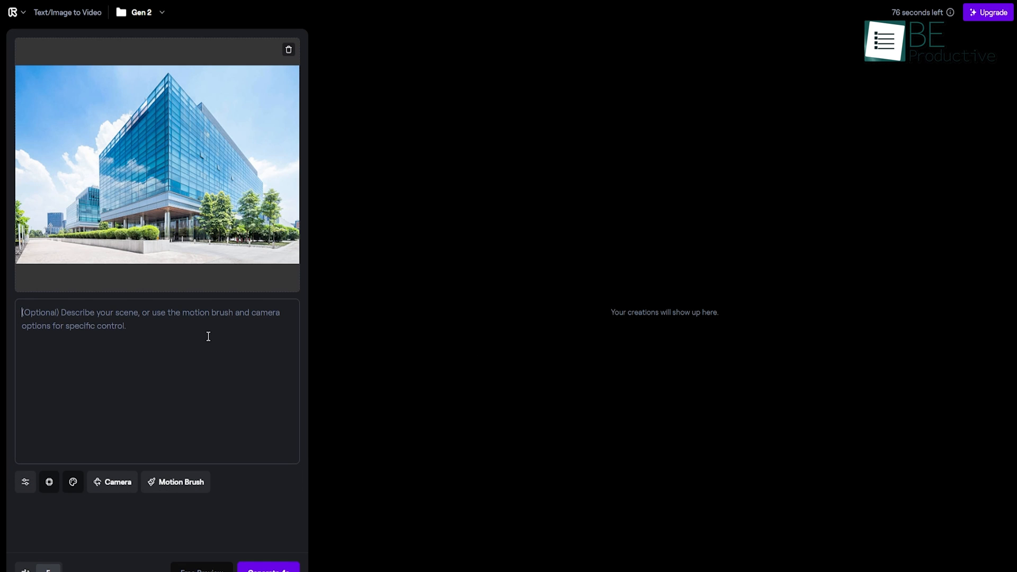
pyautogui.write('a large glass office building')
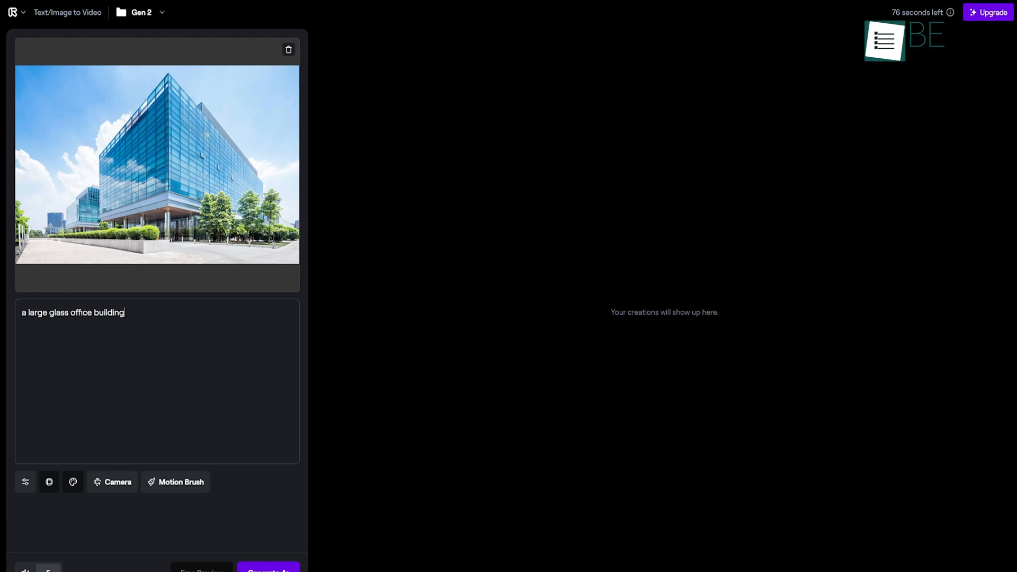
pyautogui.click(267, 569)
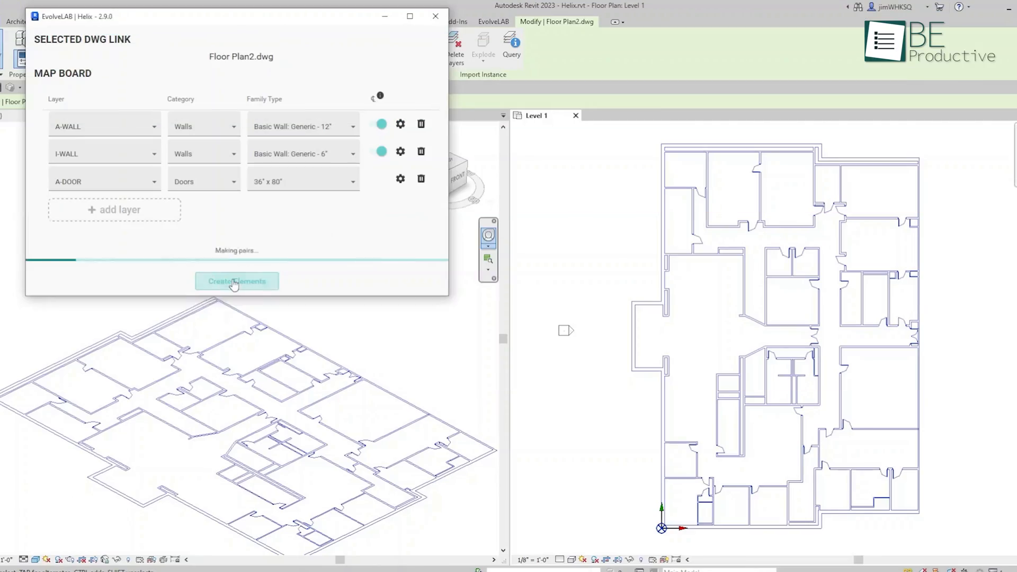
# - Create walls and doors in Revit from the mapped Floor Plan2.dwg layers
pyautogui.click(237, 281)
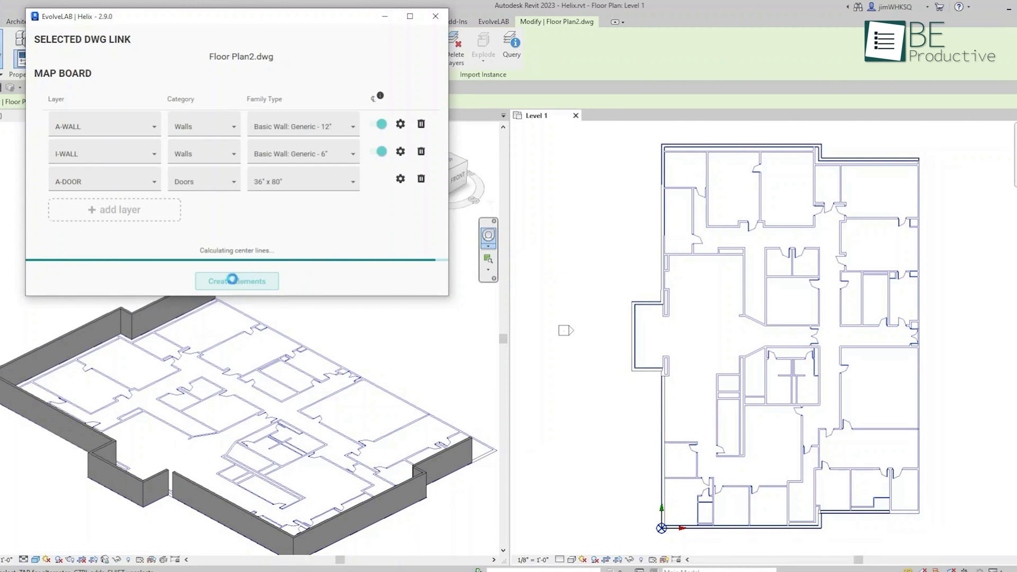
pyautogui.click(236, 281)
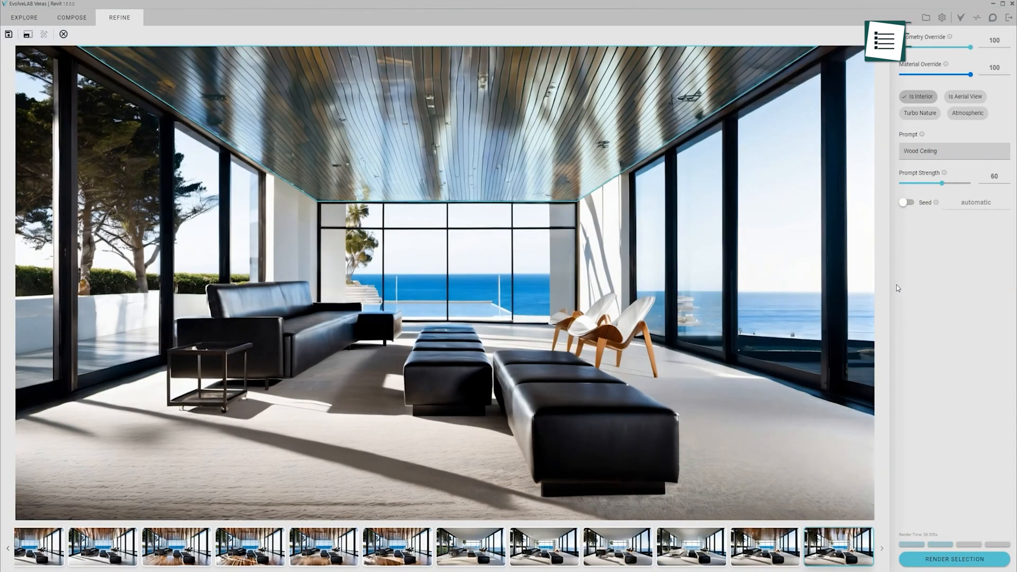
# - Render the ocean-view living room selection with the 'Wood Ceiling' refine prompt
pyautogui.click(44, 33)
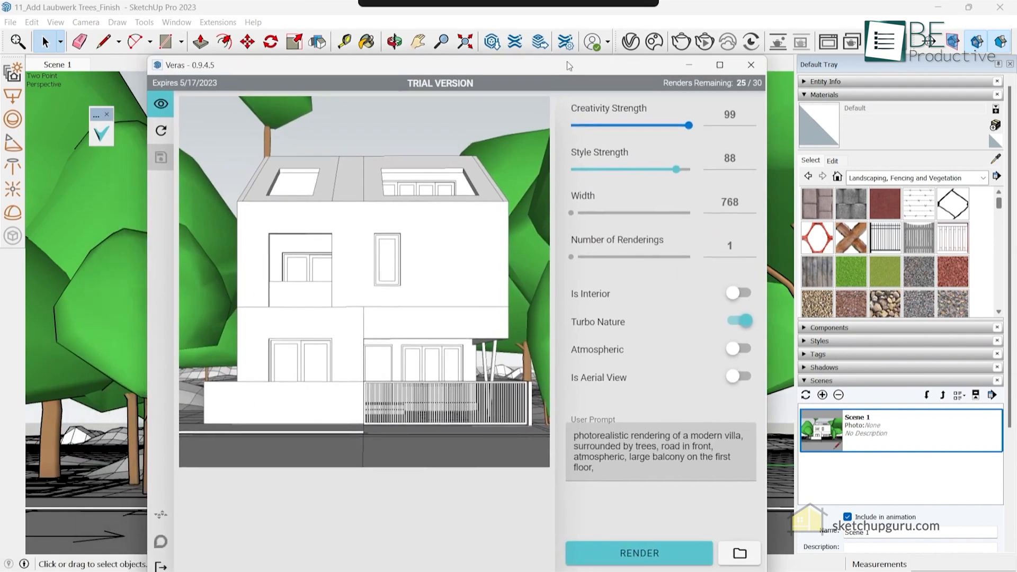
# - Reposition the Veras window and render the white villa model
pyautogui.moveTo(567, 65); pyautogui.dragTo(574, 52)
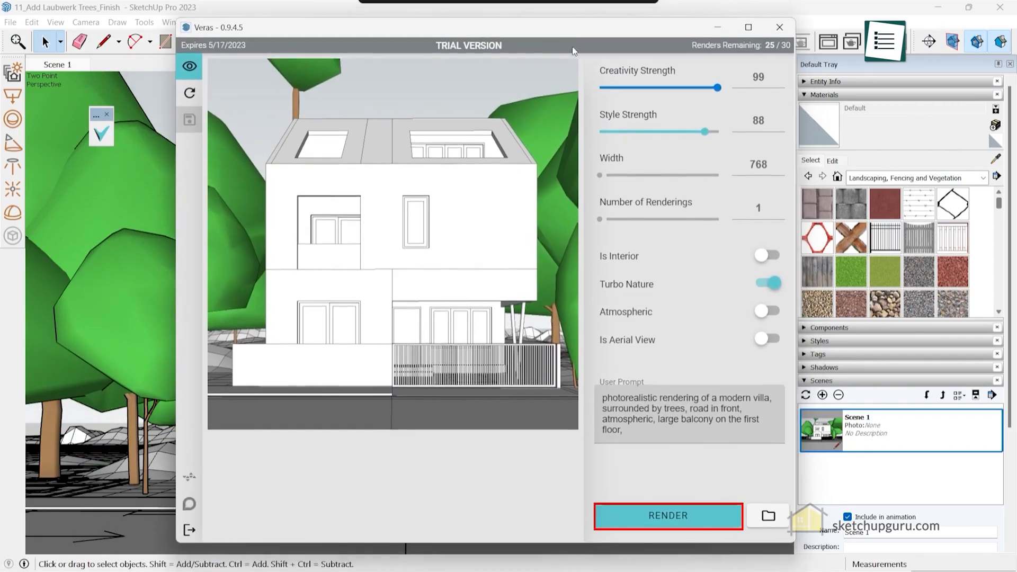
pyautogui.click(668, 515)
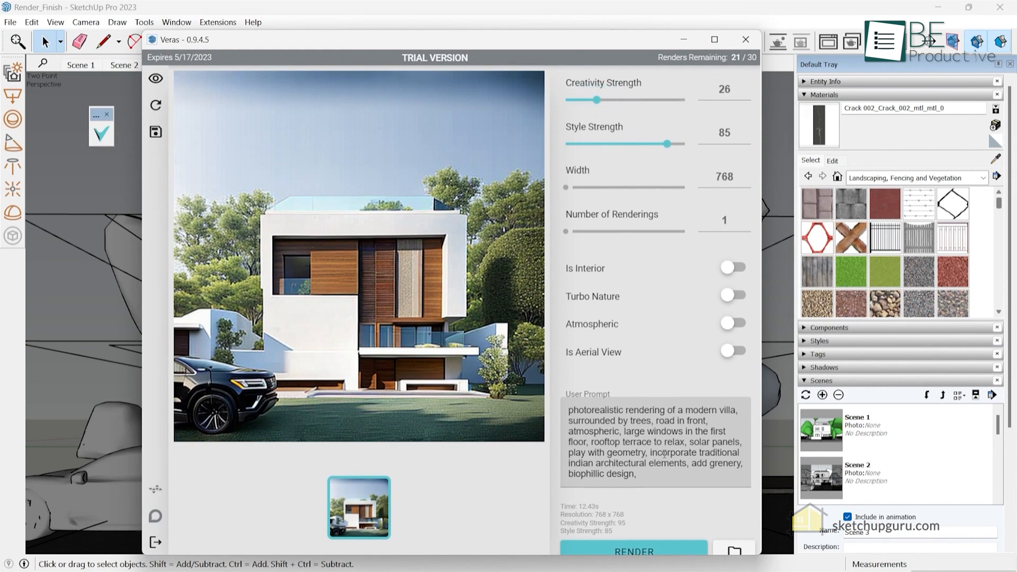
# - Start a second villa render and raise creativity strength to 57
pyautogui.click(632, 551)
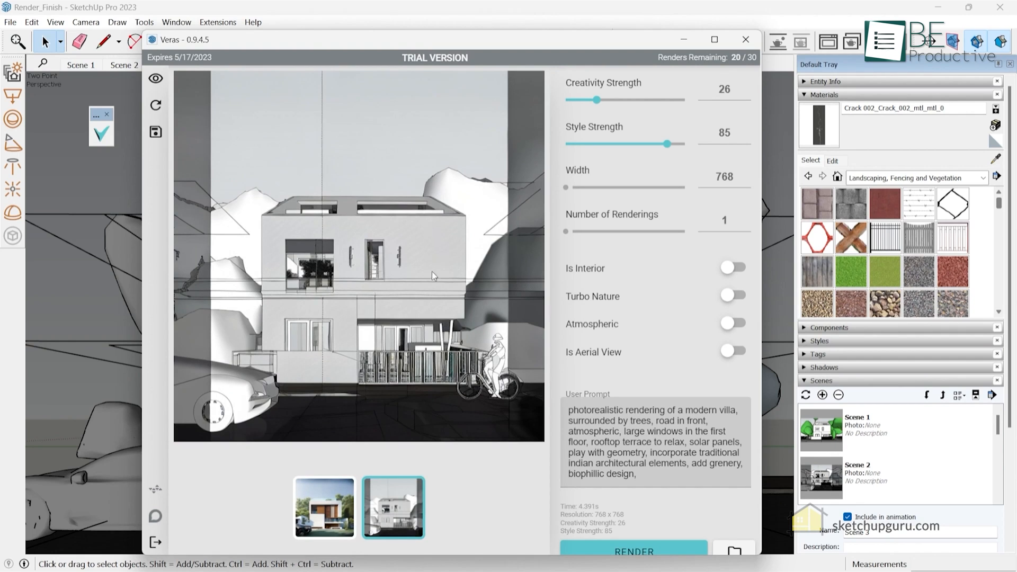
pyautogui.moveTo(597, 99); pyautogui.dragTo(636, 99)
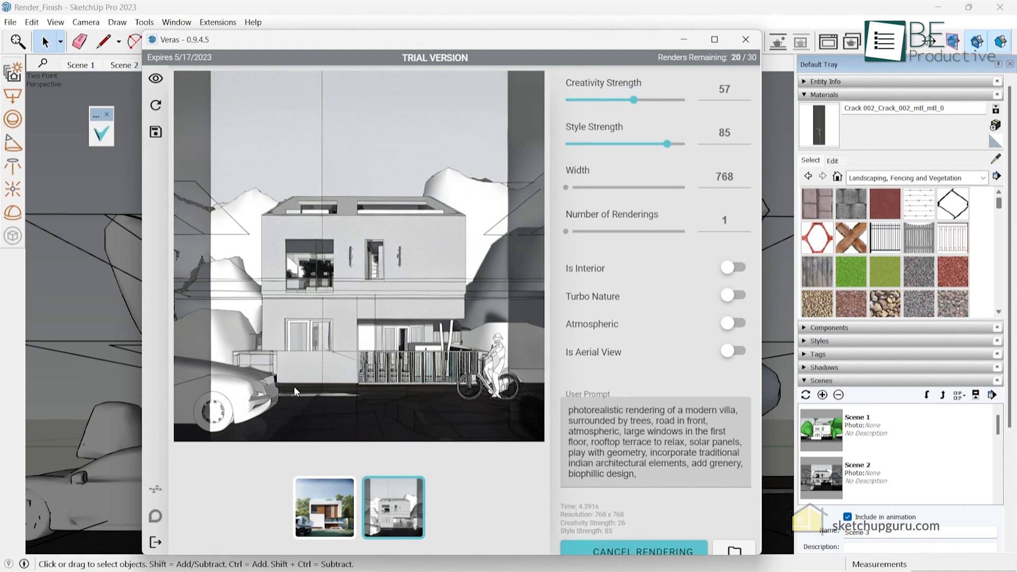